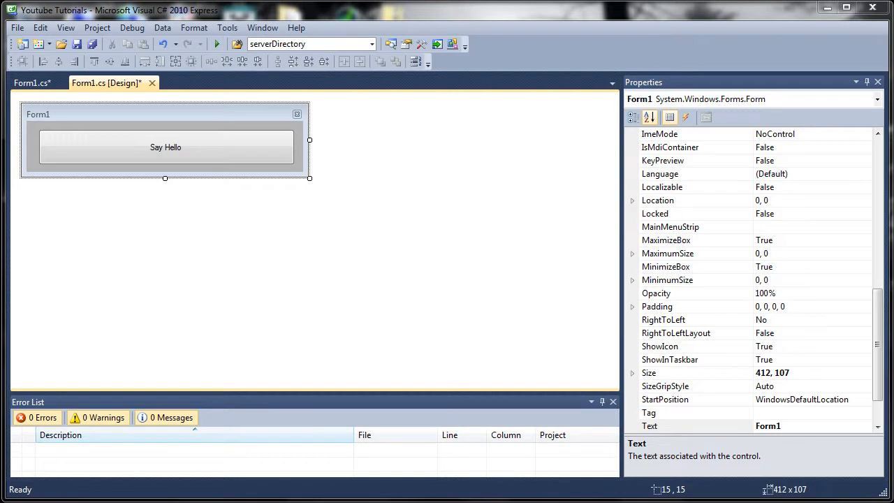
mouse_move(224, 126)
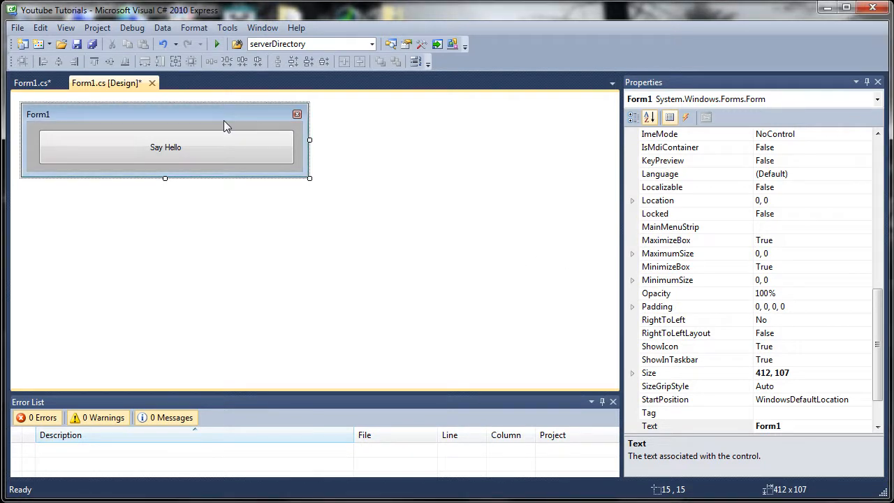
mouse_move(202, 127)
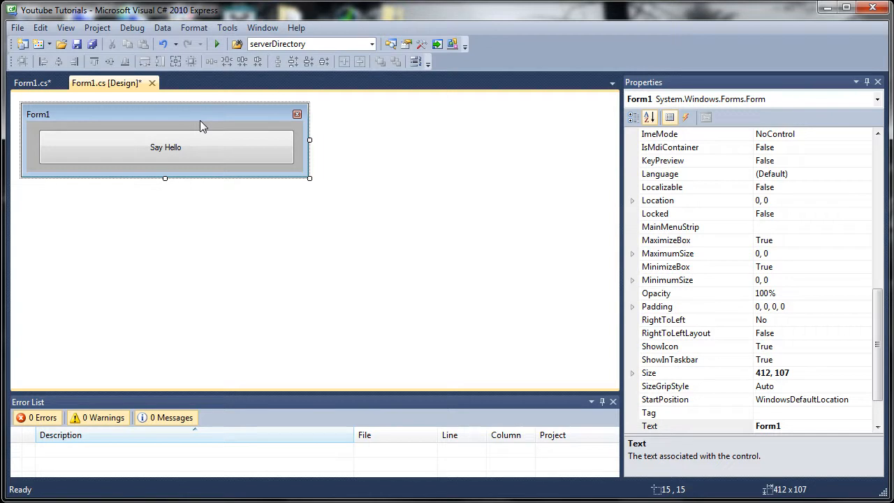
mouse_move(125, 130)
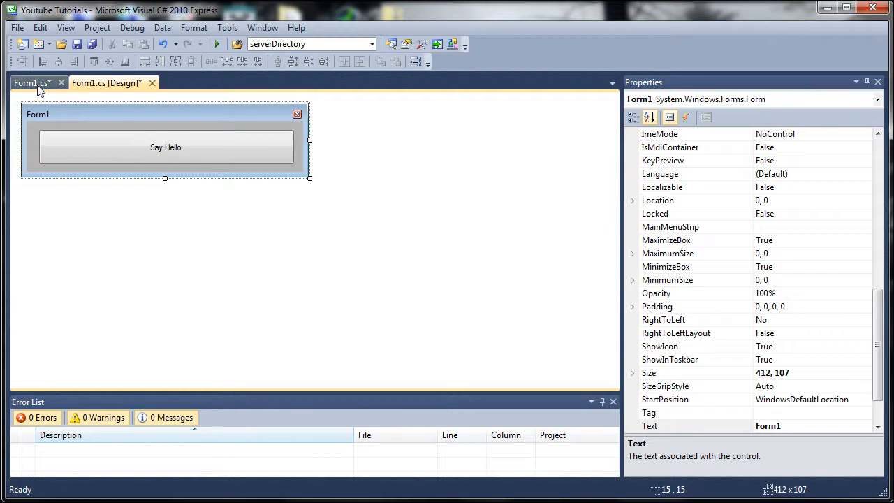
View Form1.cs code and select 'Youtube' in the MessageBox.Show call
click(31, 82)
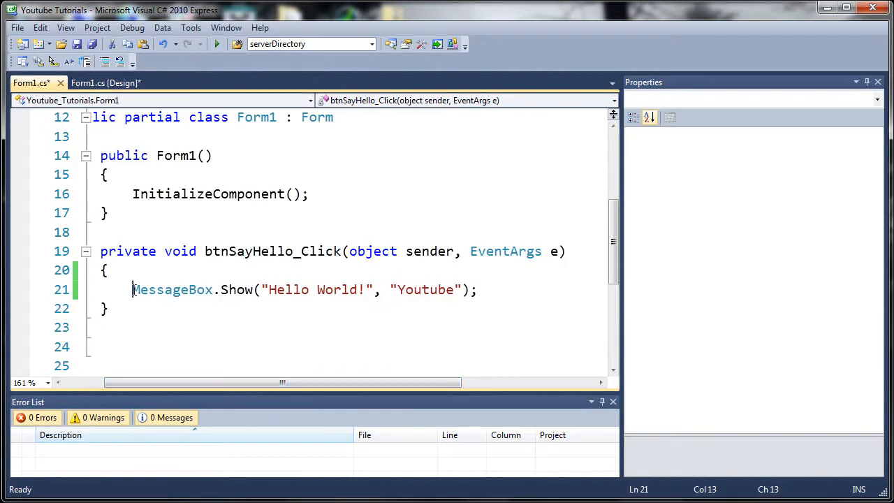
mouse_move(370, 289)
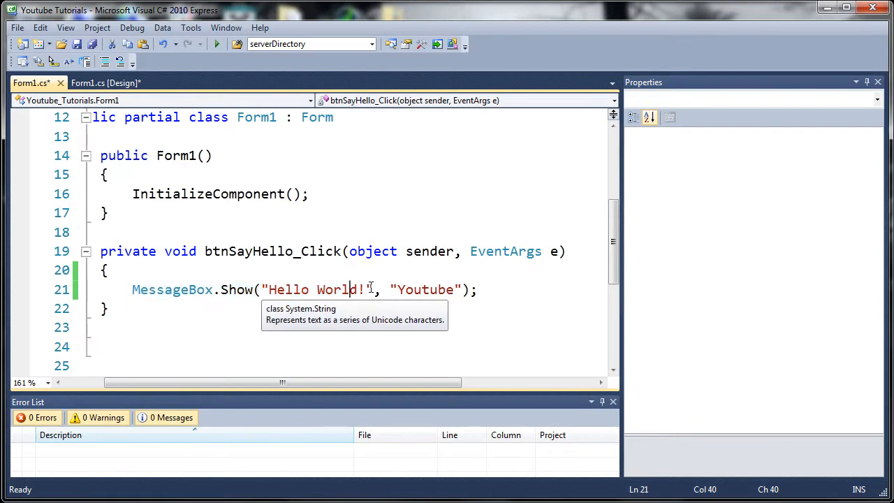
click(439, 289)
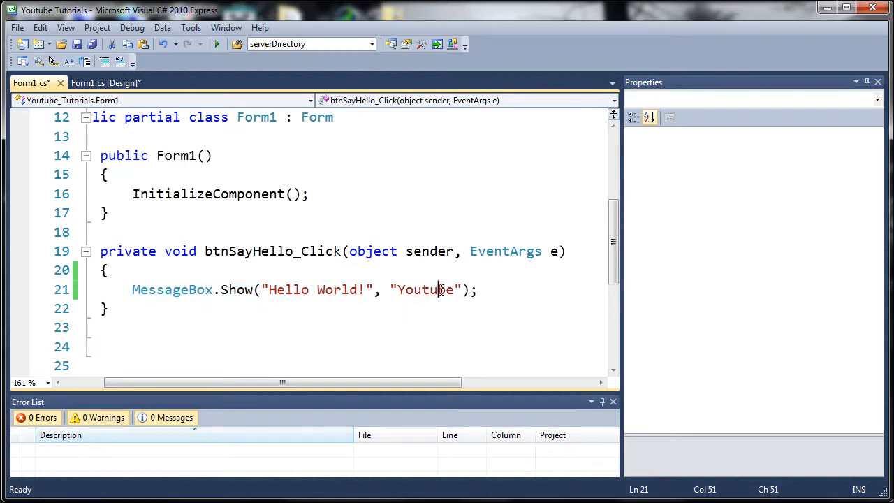
double_click(424, 290)
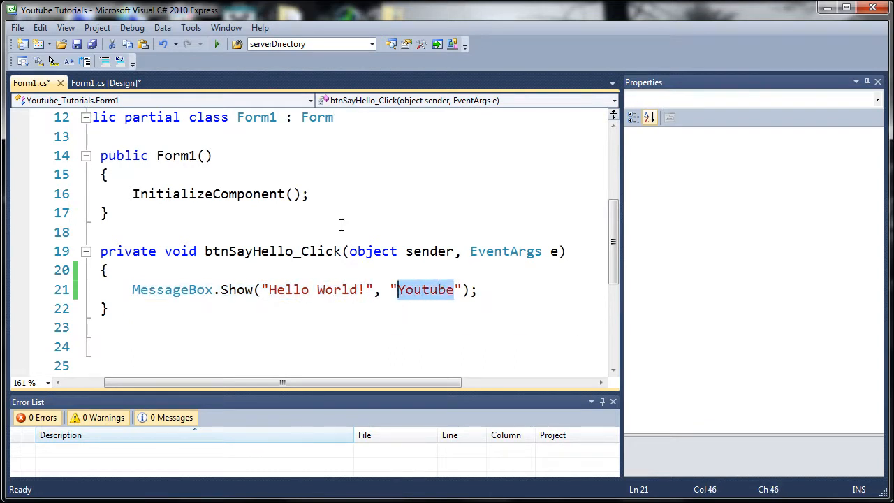
mouse_move(104, 82)
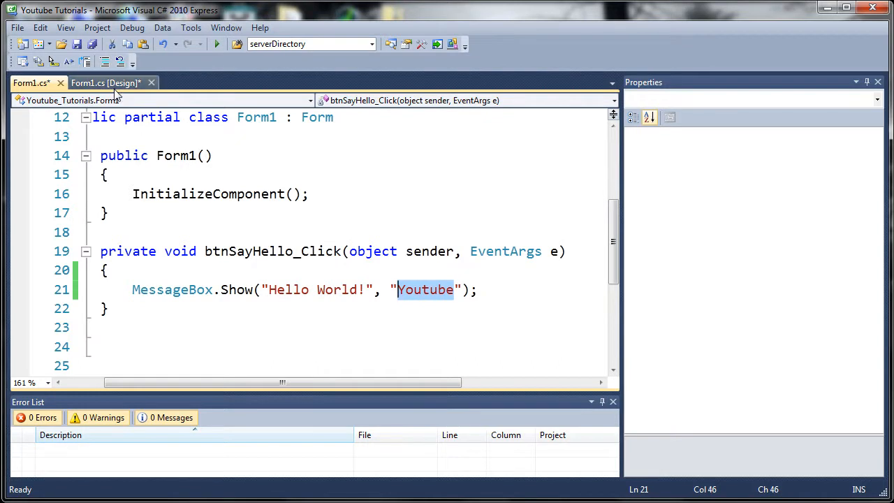
Return to the Form1.cs [Design] view of the Say Hello form
click(105, 82)
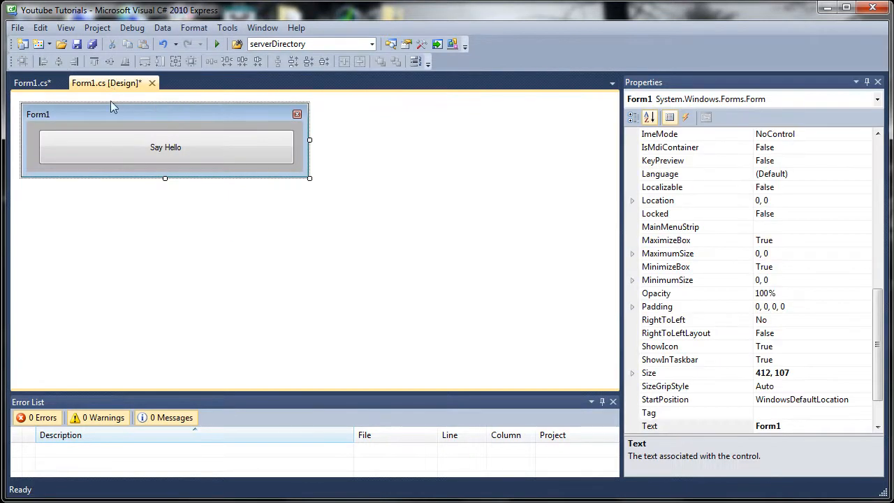
mouse_move(115, 95)
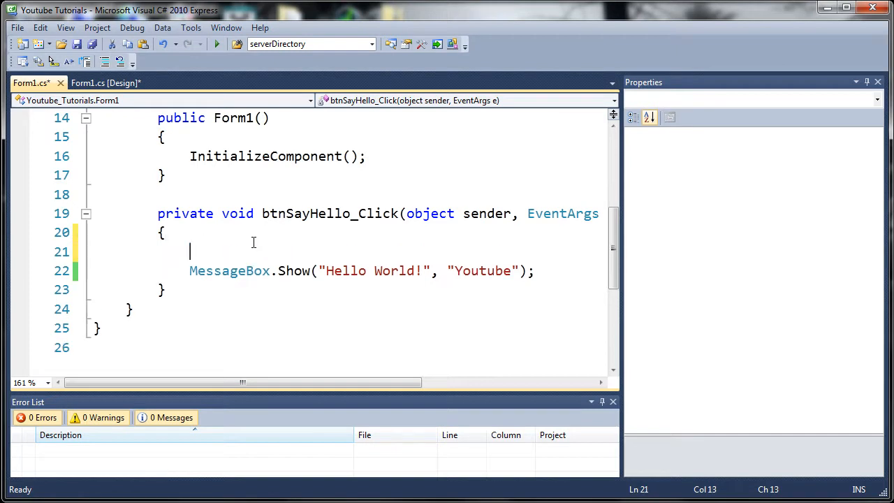
Add a MessageBox.Show call with the text 'This is a bare MessageBox'
text(MessageBox.Show()
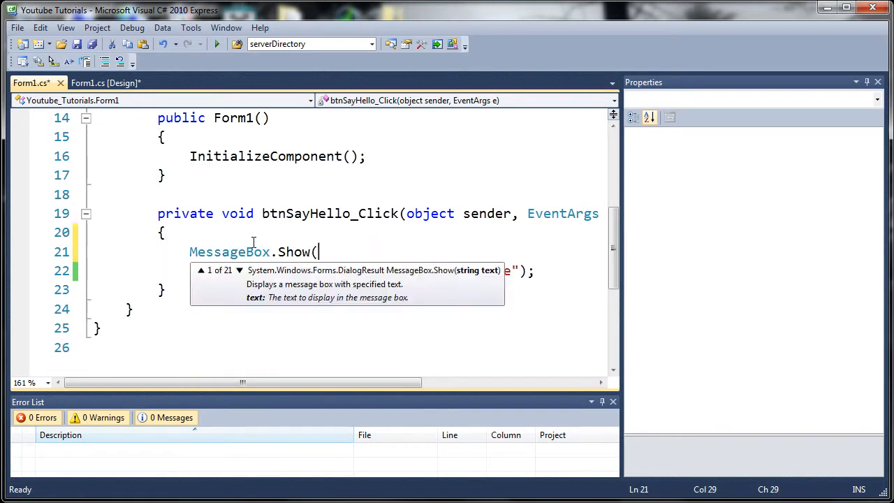
text("This is a)
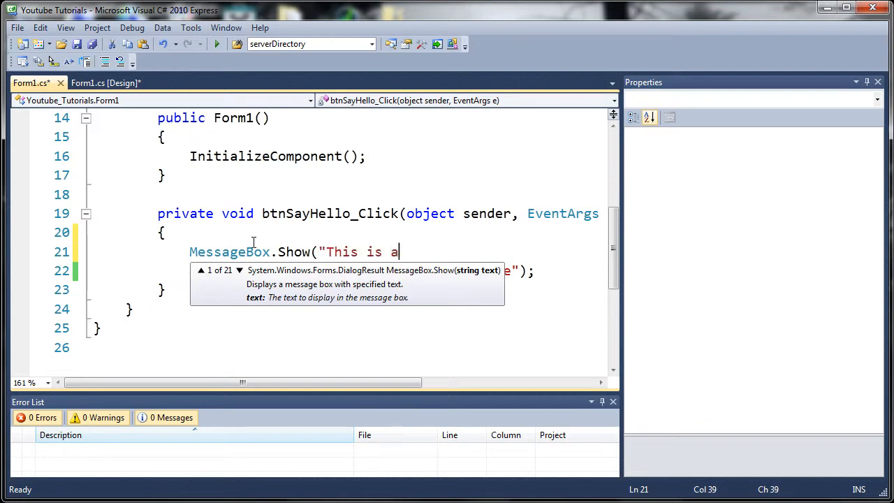
text(bare message)
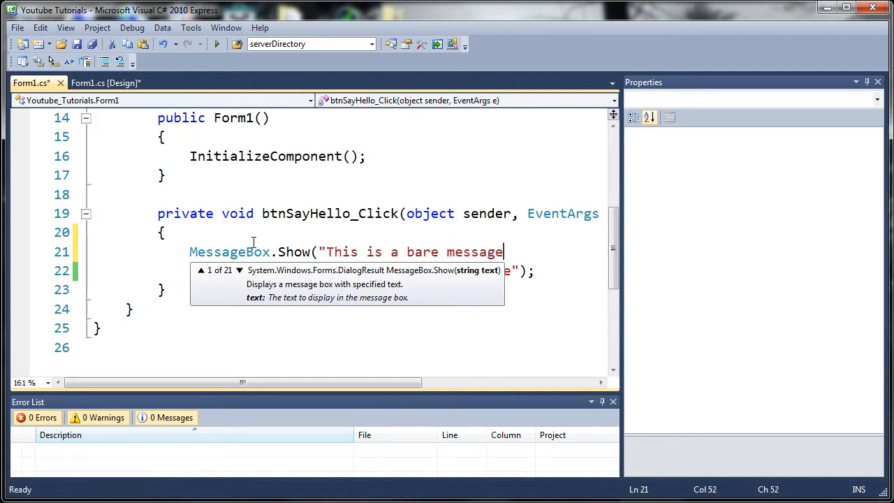
key(backspace)
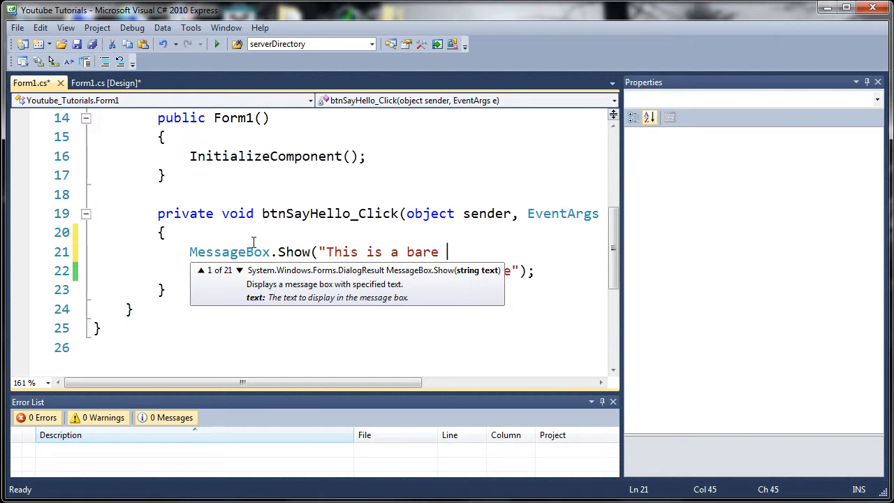
text(MessageBox");)
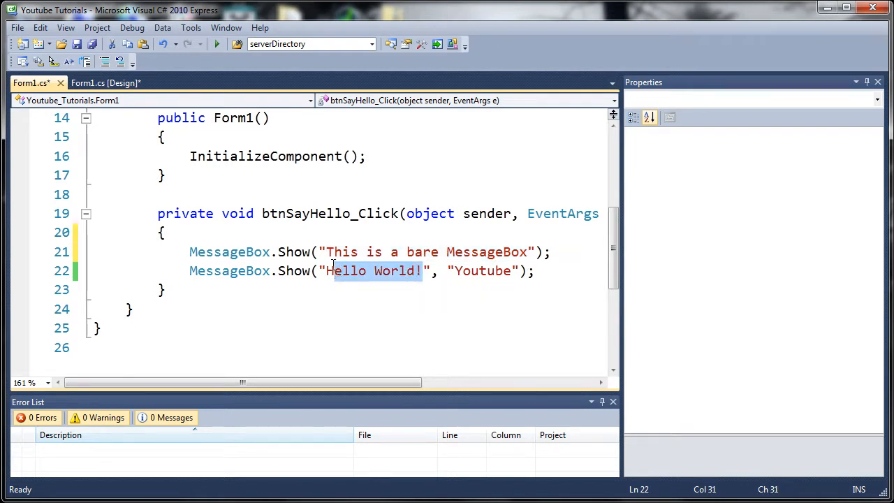
Change the Youtube-captioned message to 'This has a title' and add a new line
text(Thi)
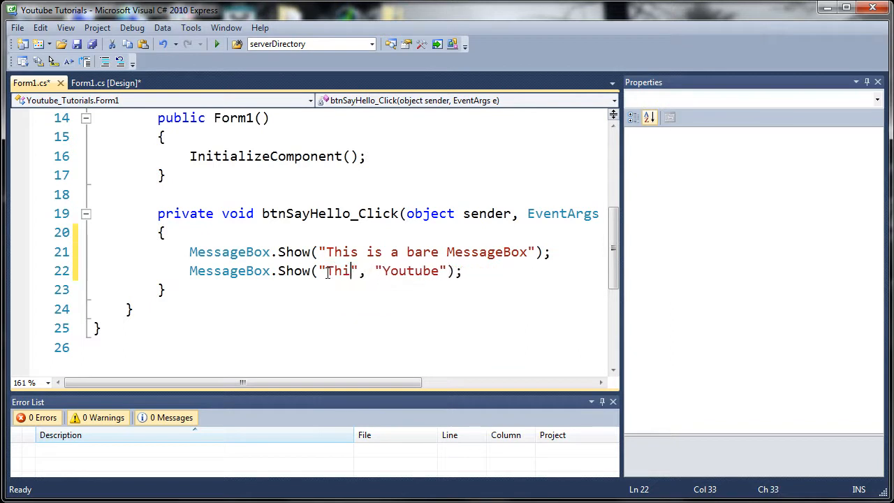
text(s)
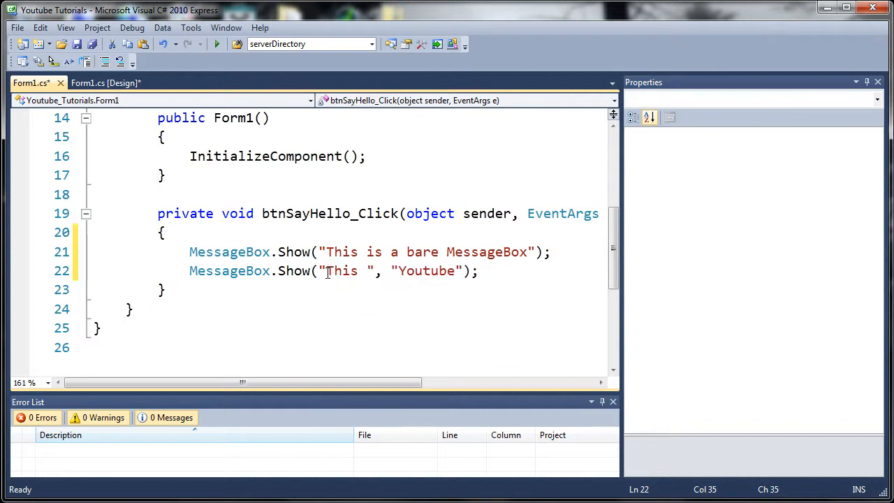
text(has a title)
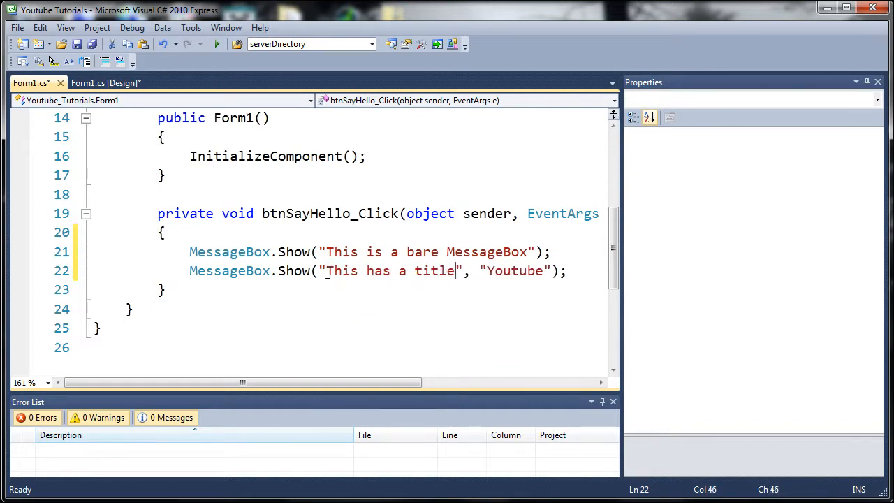
key(Return)
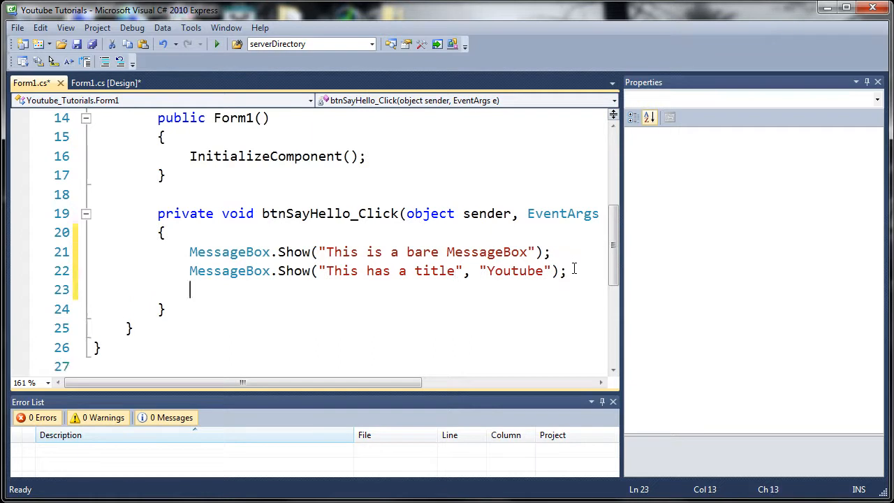
Type a third call: 'This is a message', caption 'coding', starting MessageBoxButtons
text(MessageBox.Show)
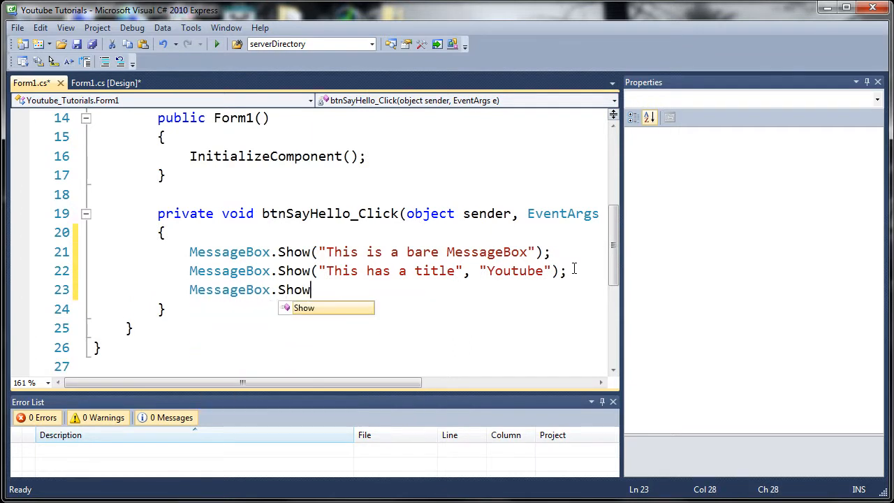
text((")
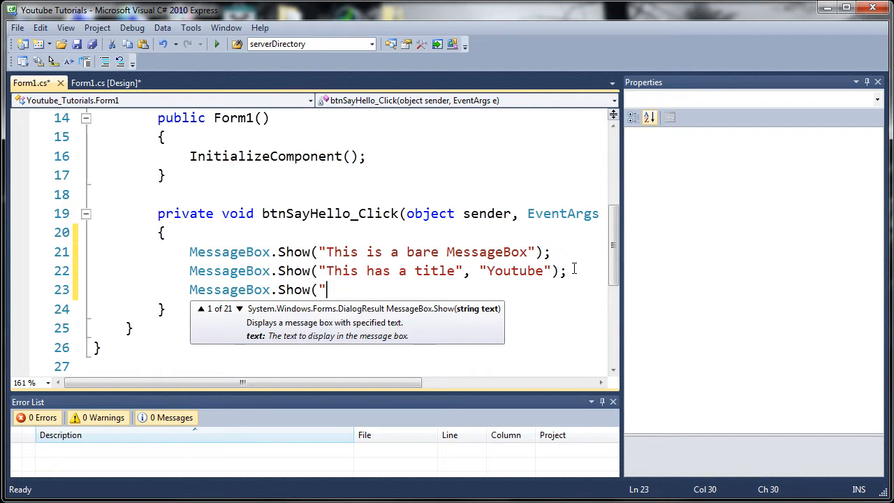
text(T)
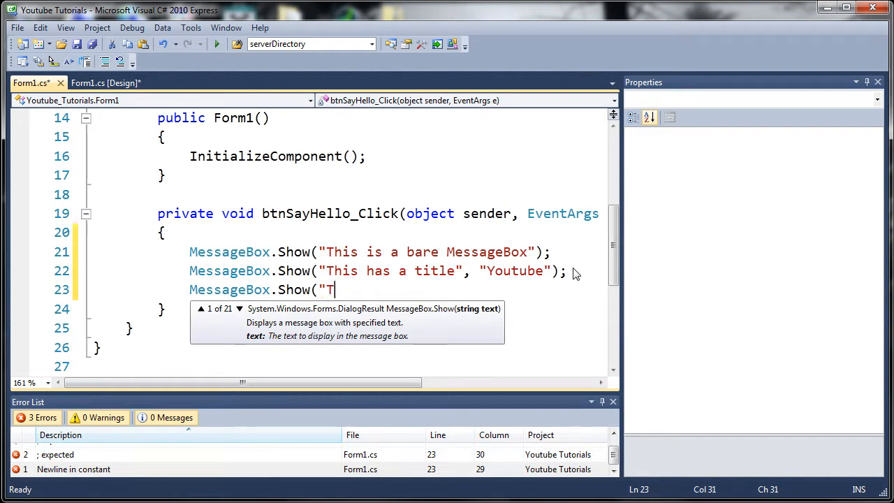
text(his is a messag)
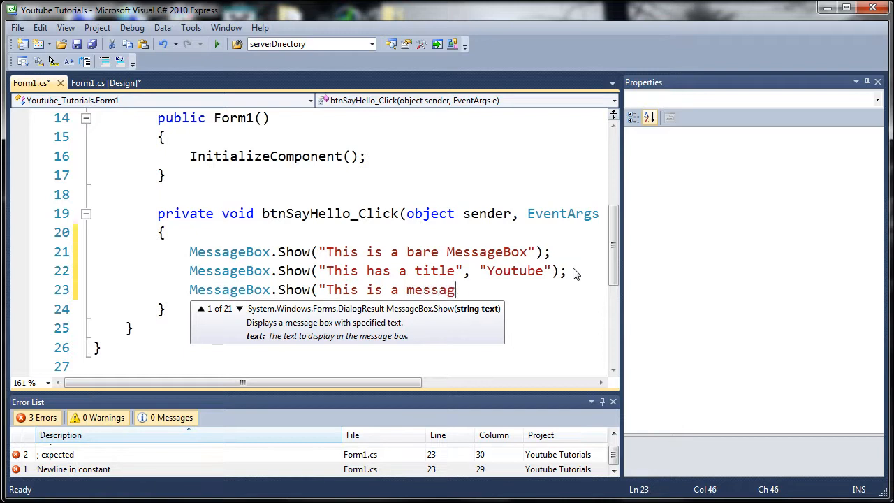
text(e", ")
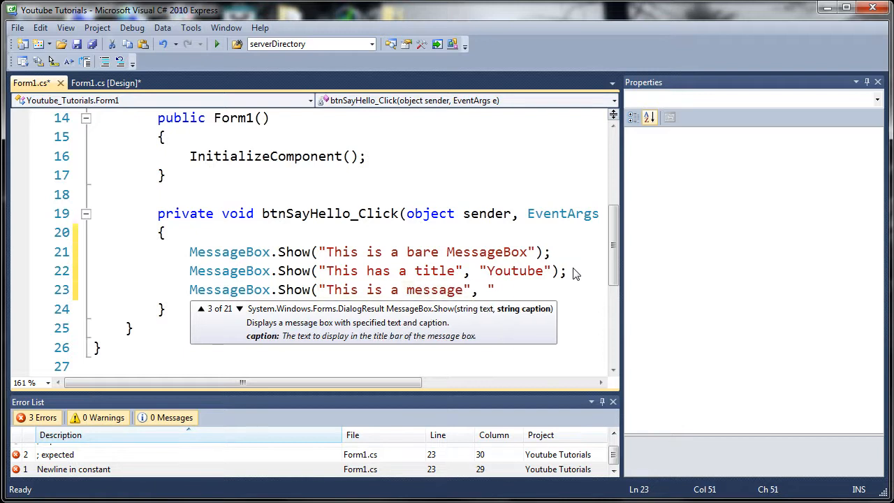
text(coding",)
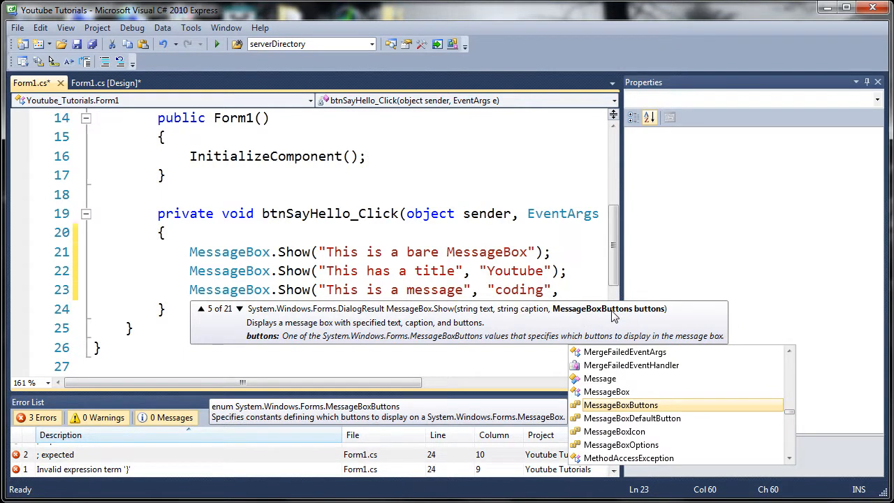
mouse_move(636, 316)
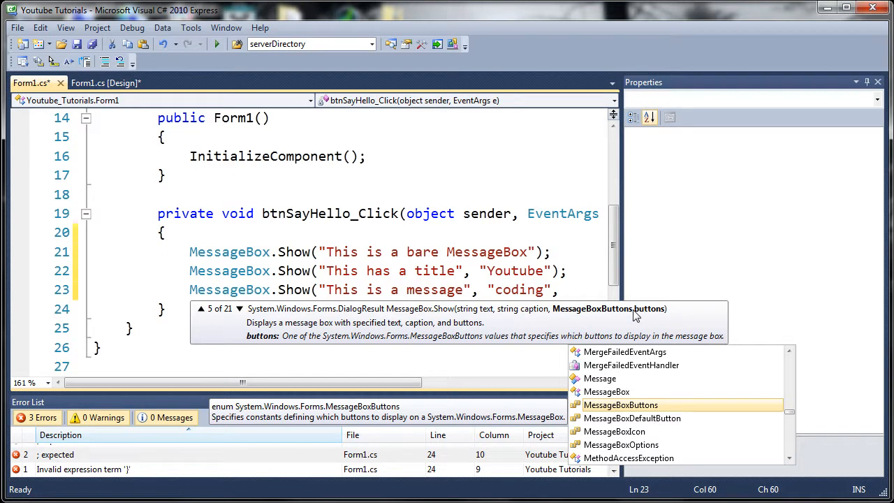
text(MessageBoxButtons)
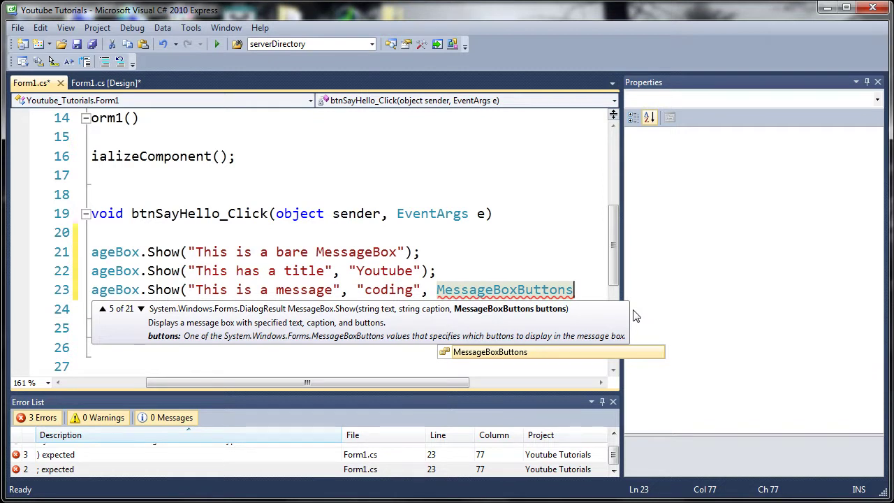
text(.)
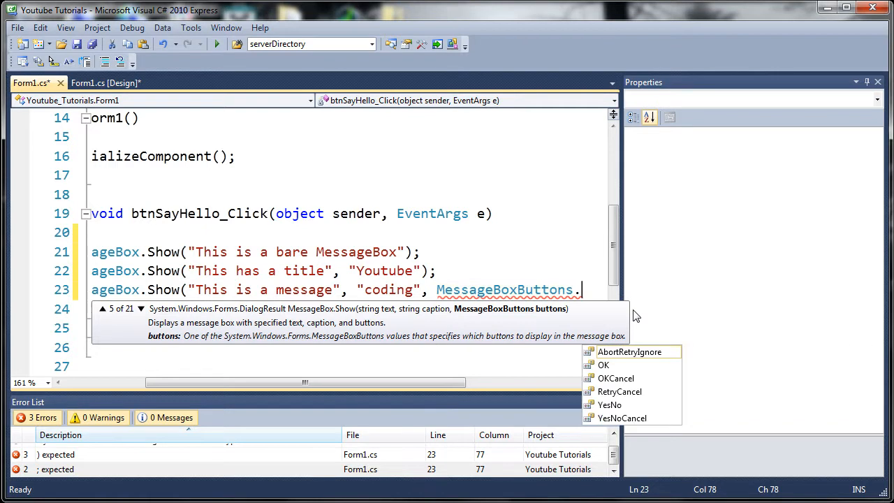
mouse_move(630, 352)
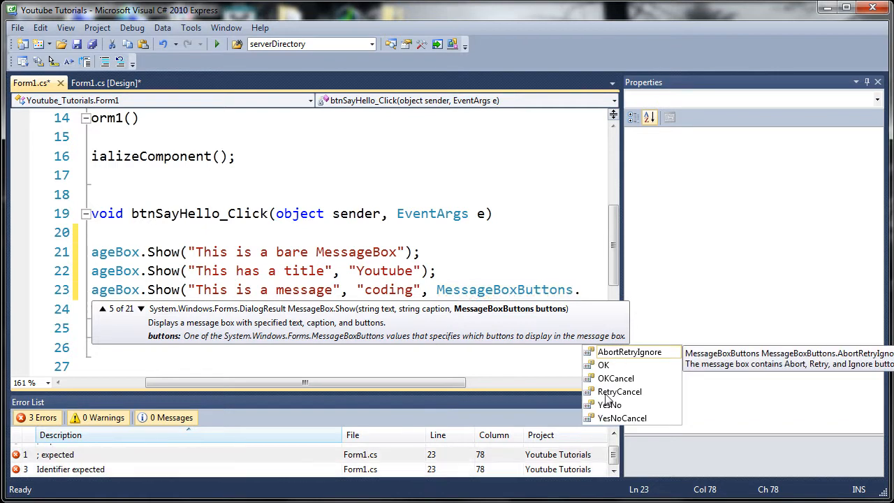
mouse_move(609, 384)
text(YesNoCancel,)
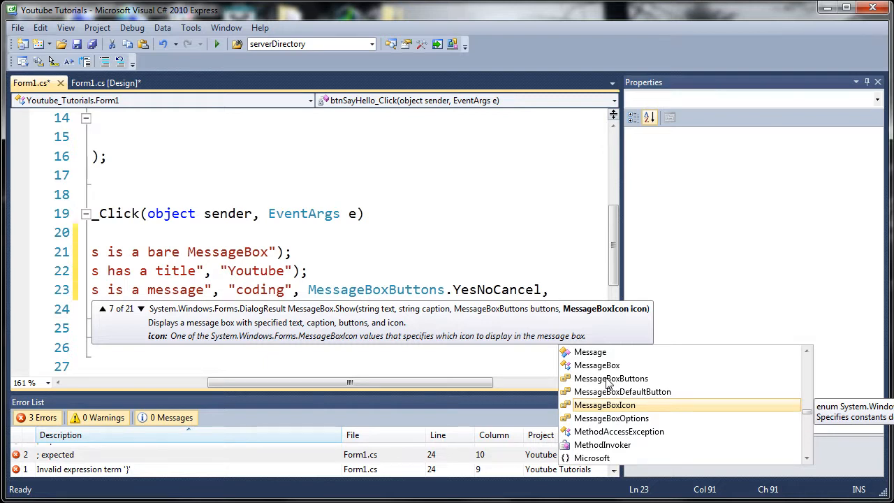
mouse_move(573, 316)
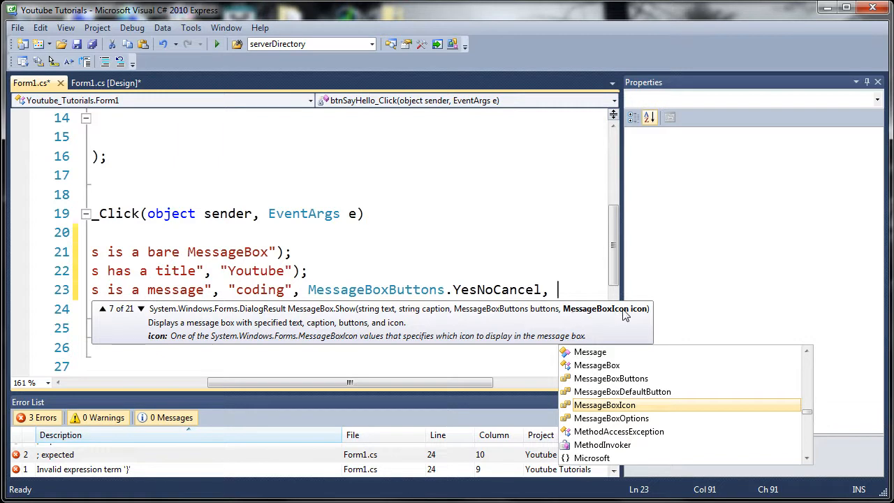
mouse_move(583, 319)
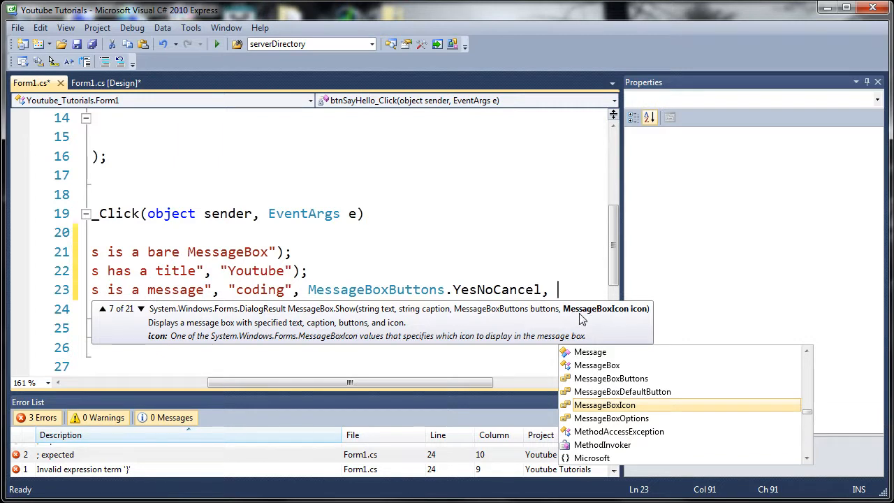
Begin the MessageBoxIcon argument for the third message box
text(MessageBoxIcon.)
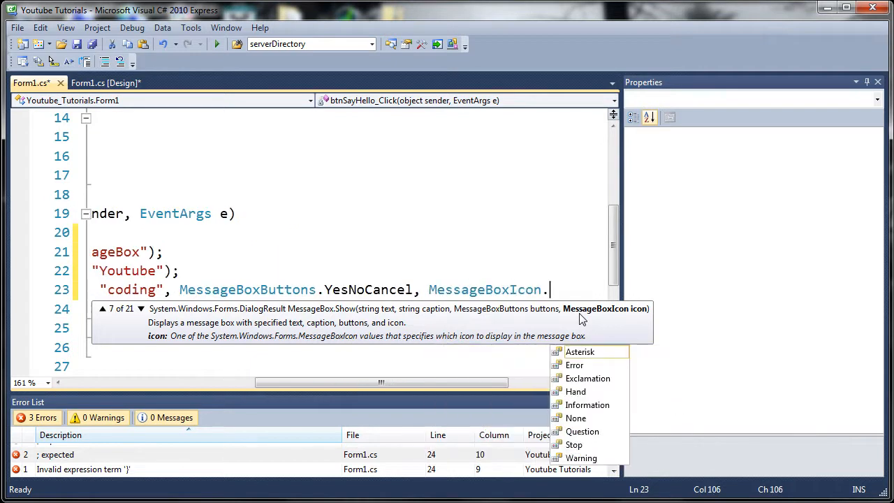
mouse_move(580, 352)
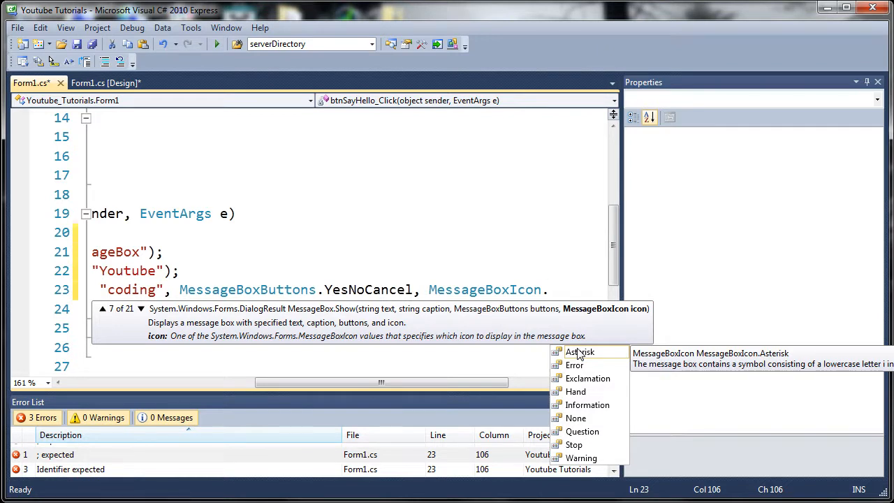
mouse_move(577, 387)
text(Hand);)
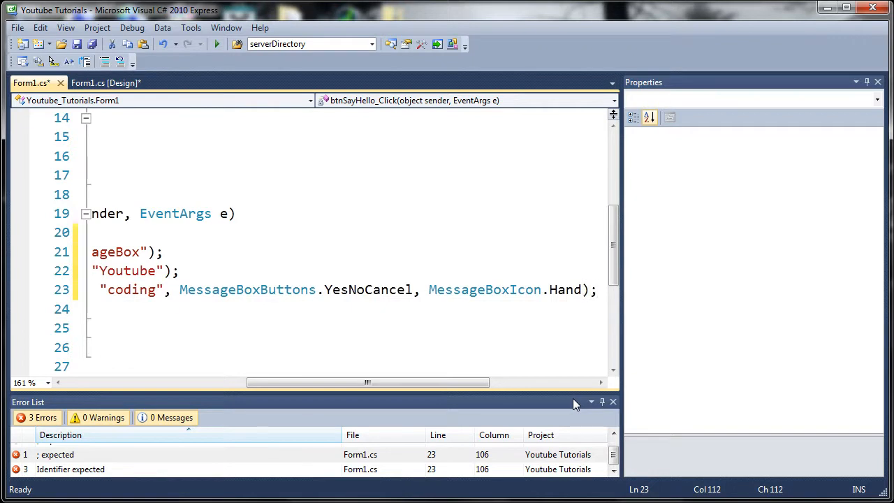
Close the running form and start debugging the Say Hello app again
drag(366, 382, 244, 382)
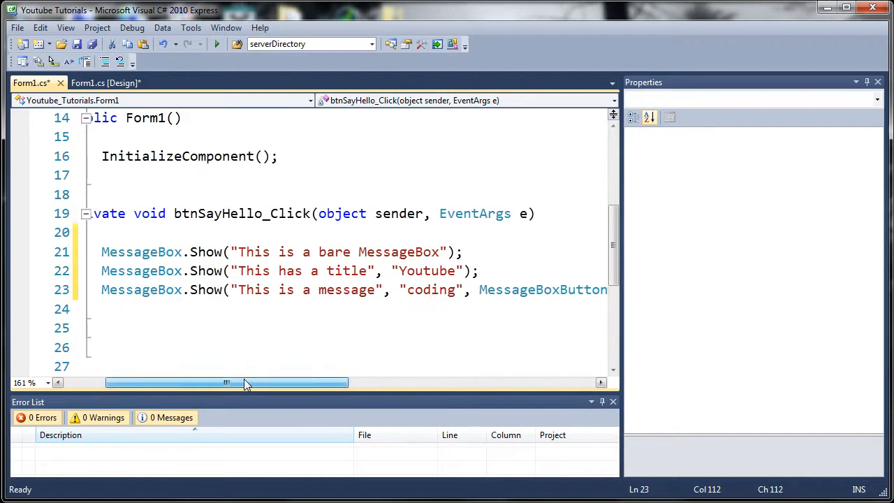
mouse_move(216, 44)
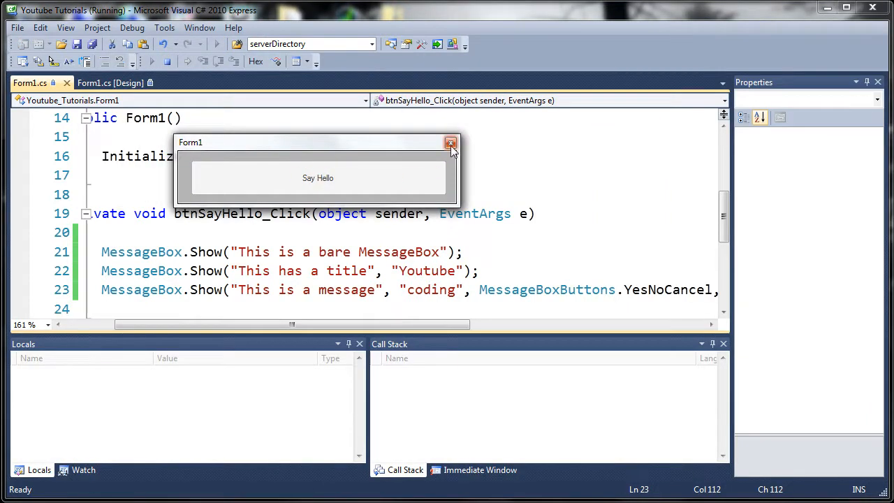
click(451, 143)
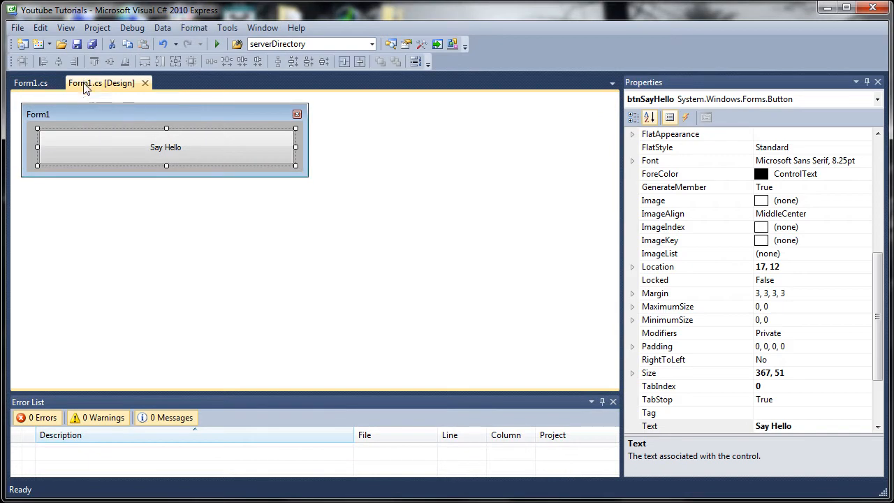
mouse_move(778, 260)
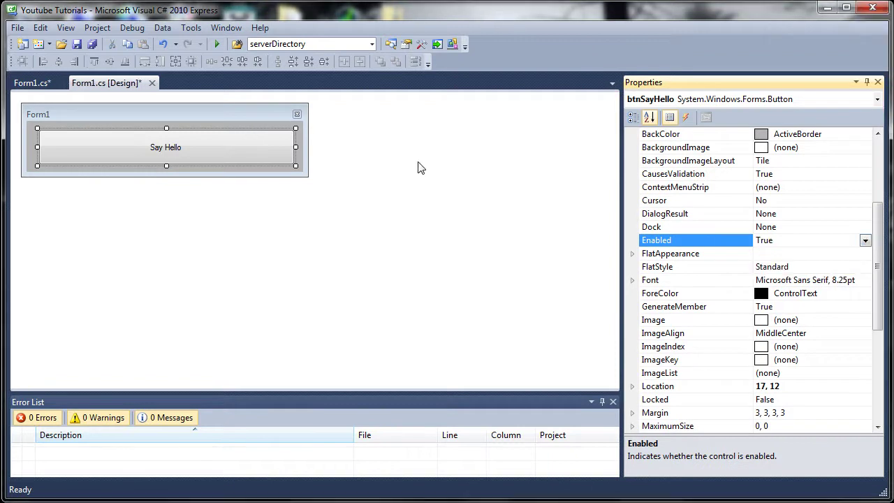
click(216, 43)
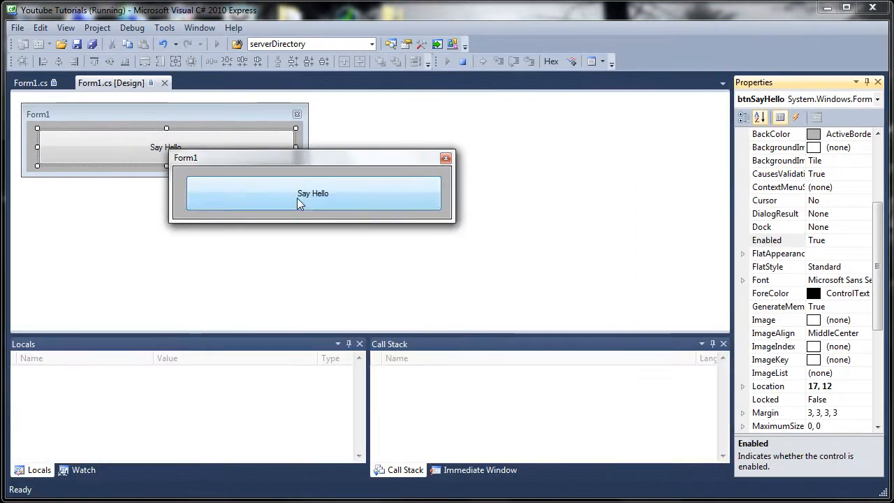
Click Say Hello, dismiss the bare box, and move the Youtube-titled box aside
click(313, 193)
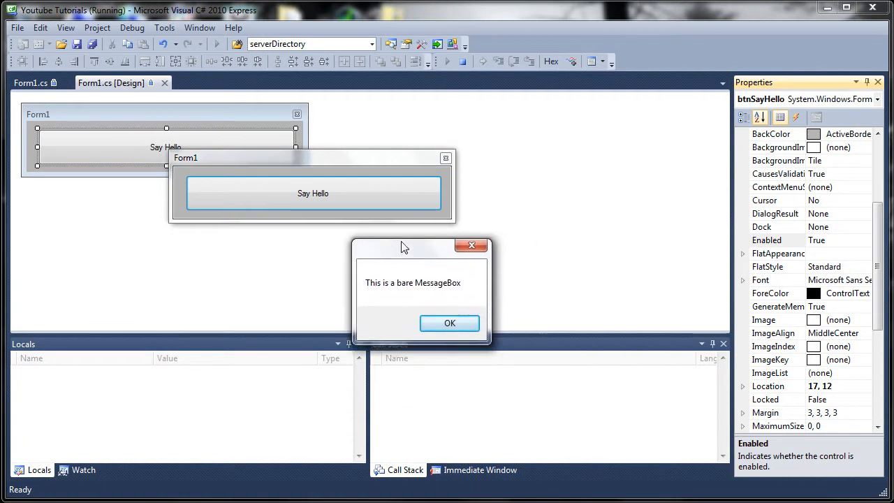
mouse_move(450, 322)
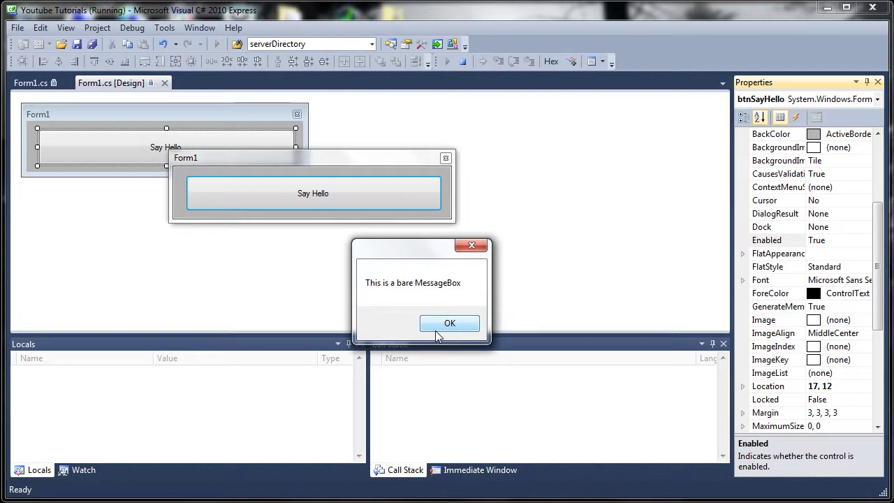
click(450, 322)
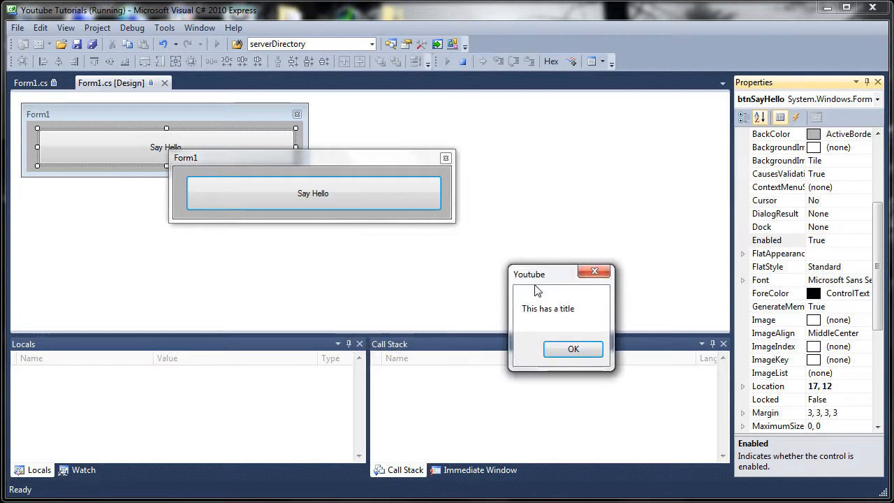
drag(530, 274, 385, 248)
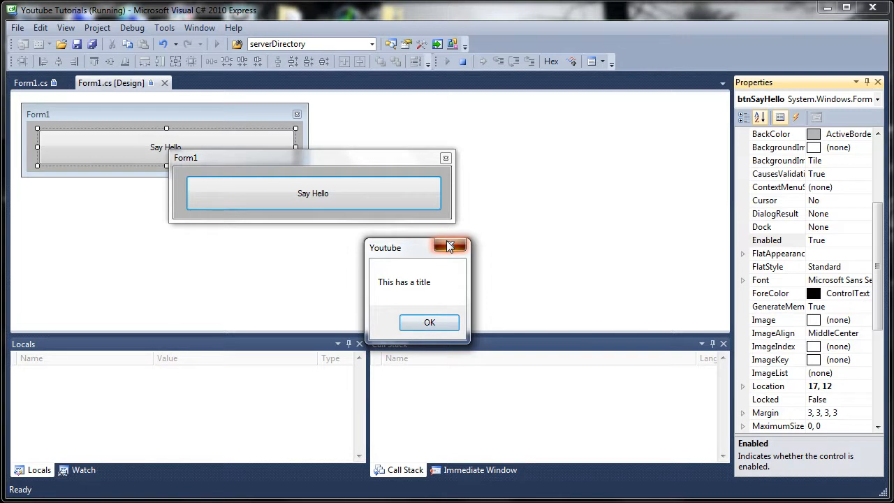
Close the Youtube box to reveal the coding Yes/No/Cancel error box
click(429, 322)
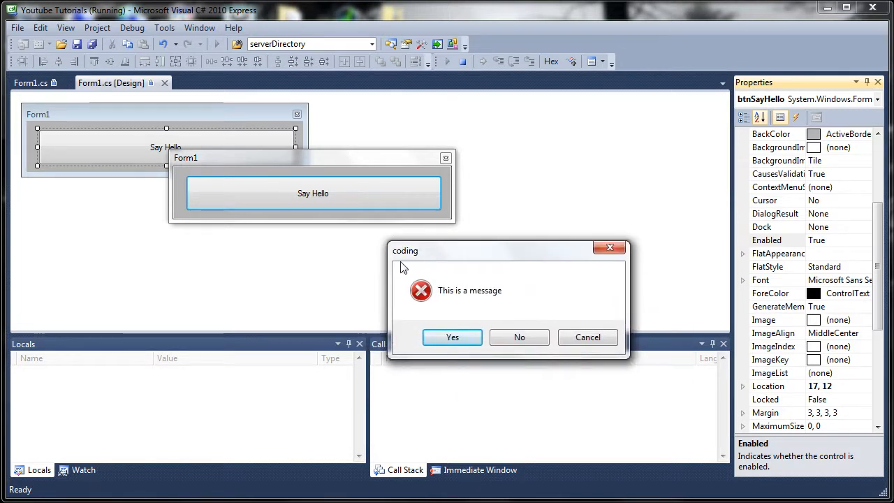
mouse_move(398, 257)
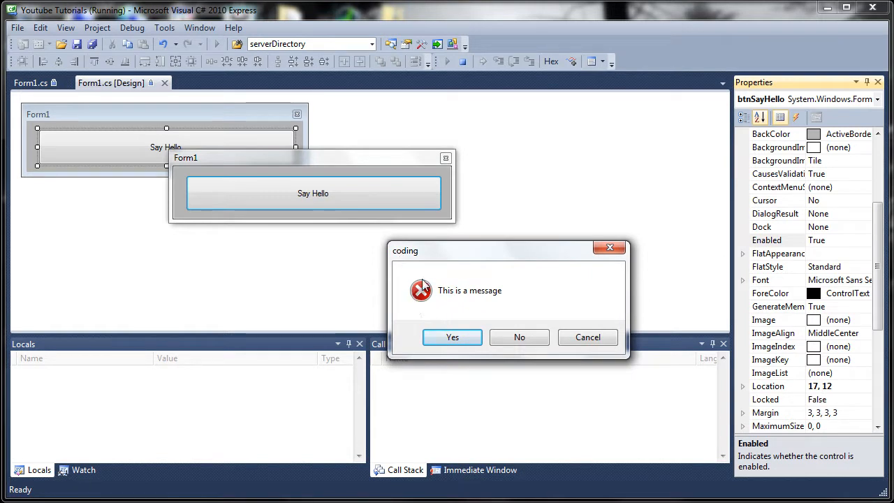
mouse_move(417, 310)
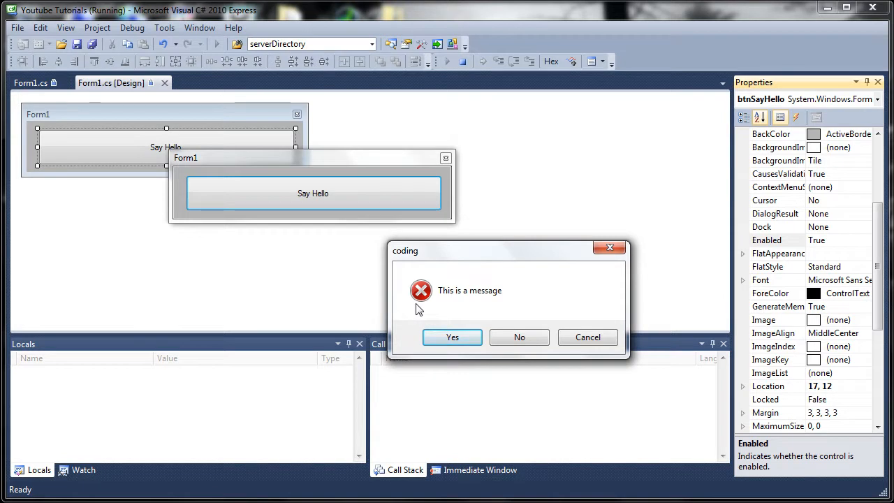
mouse_move(457, 290)
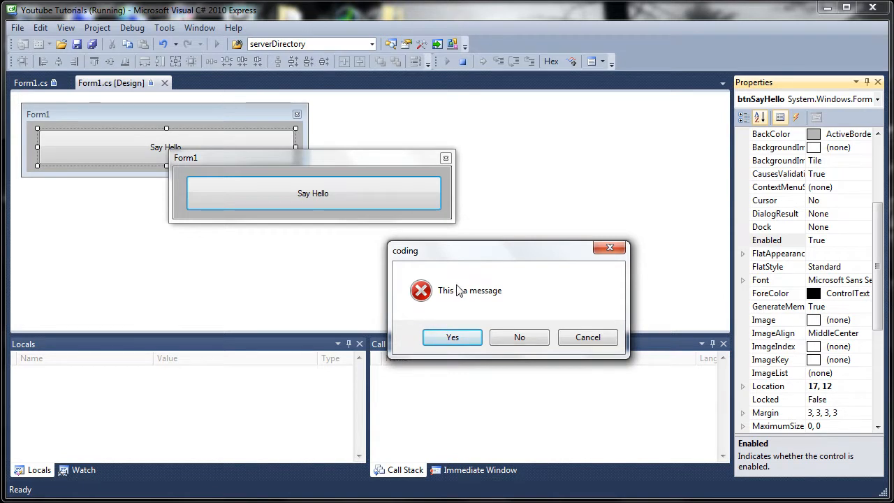
mouse_move(587, 347)
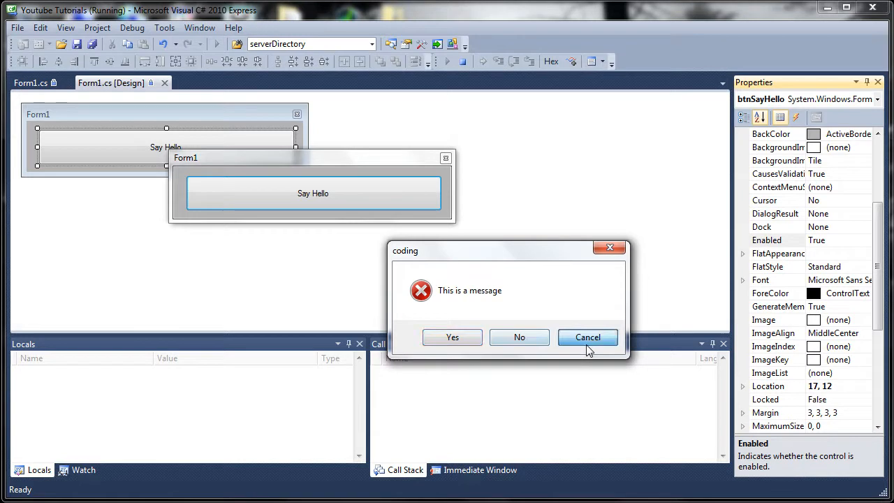
mouse_move(573, 278)
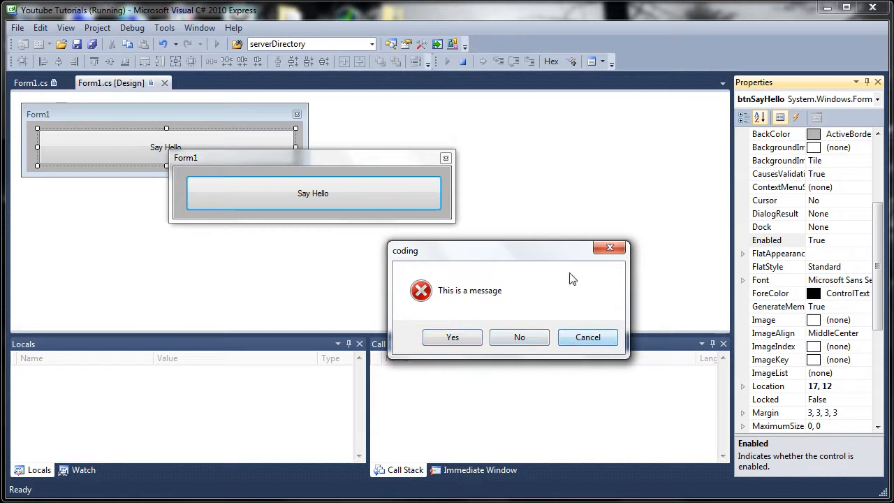